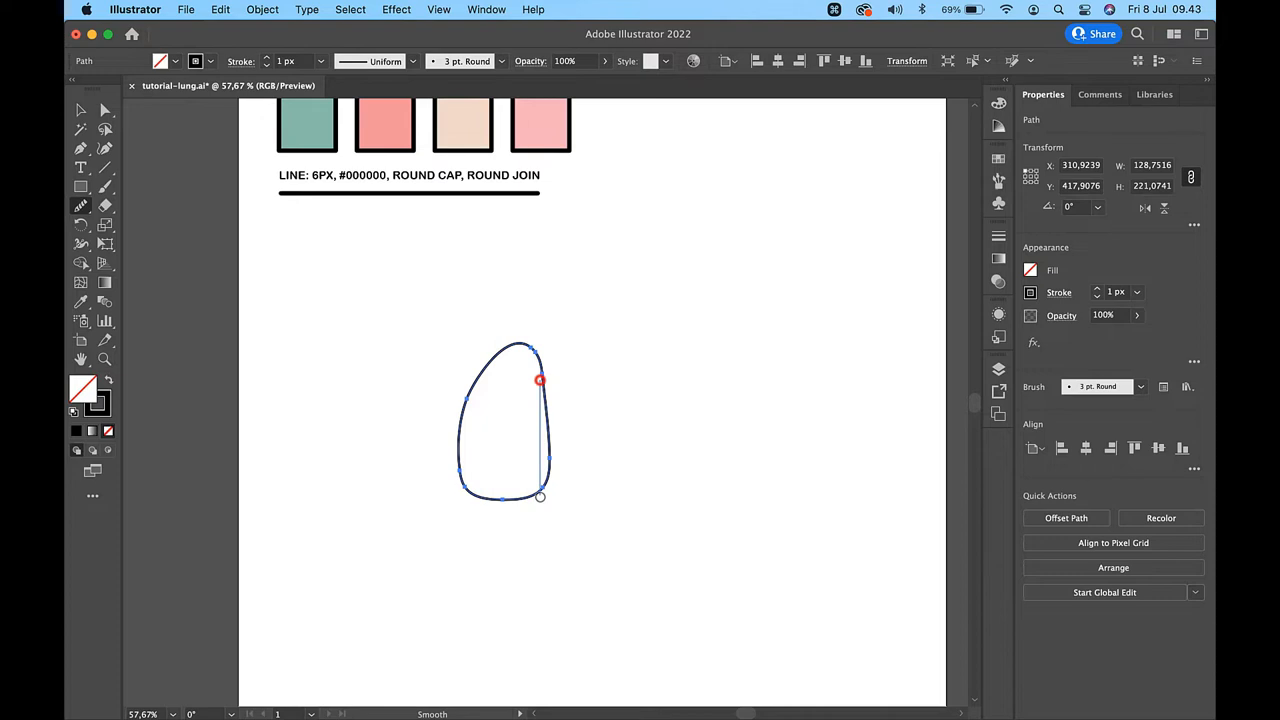
# Step: Adjust the curve of the rounded lung outline path
pyautogui.click(80, 110)
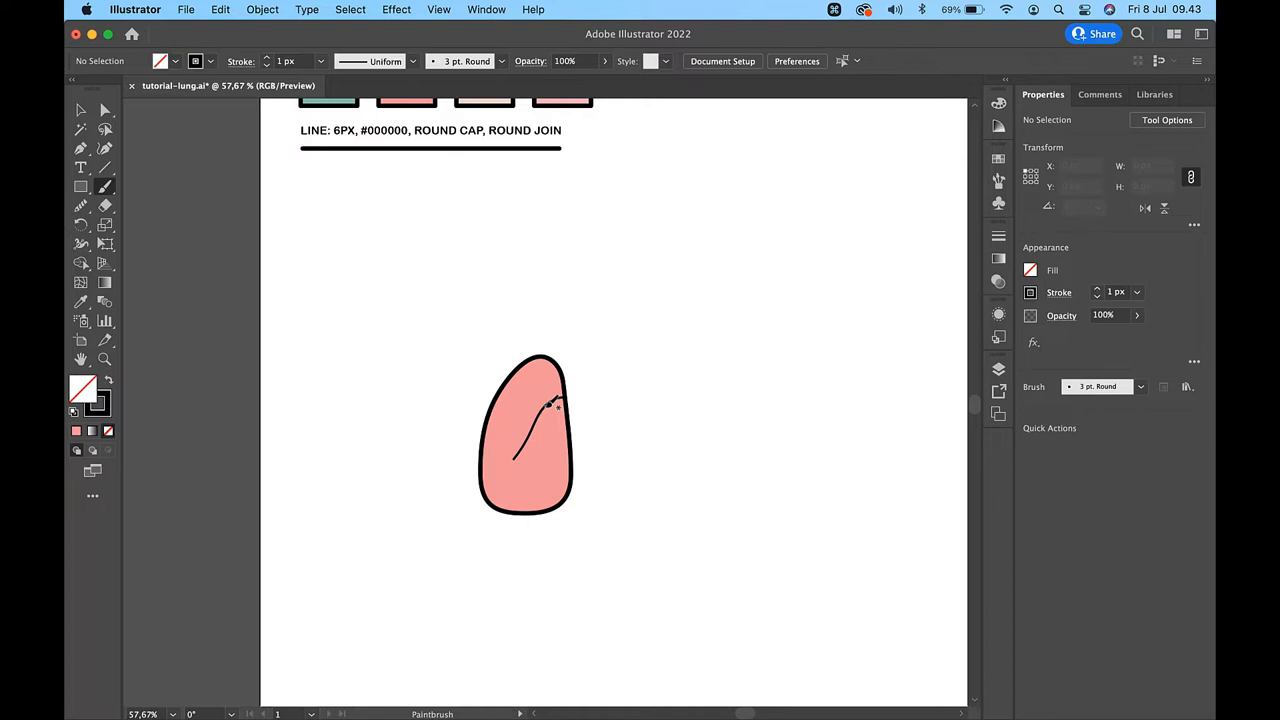
# Step: Paint a branching bronchus line inside the pink lung
pyautogui.moveTo(558, 408); pyautogui.dragTo(520, 445)
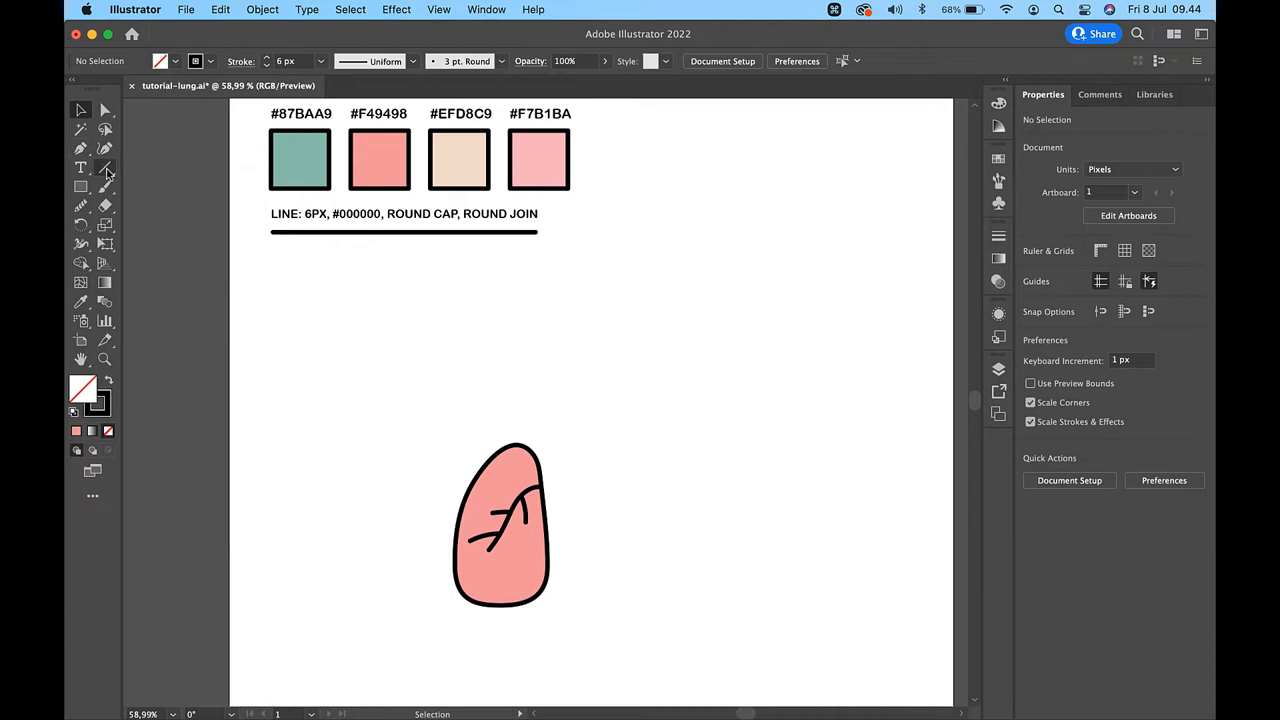
# Step: Draw a short angled trachea line and reflect a copy of it
pyautogui.click(105, 167)
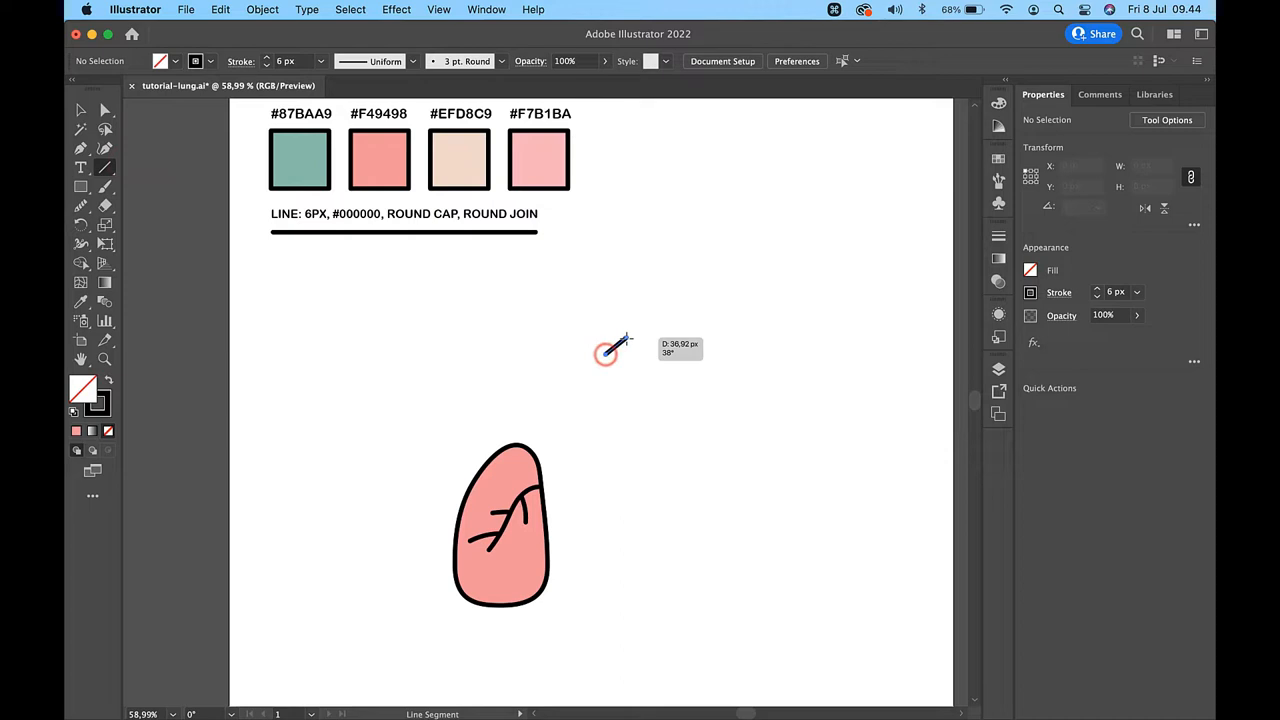
pyautogui.moveTo(606, 360); pyautogui.dragTo(620, 344)
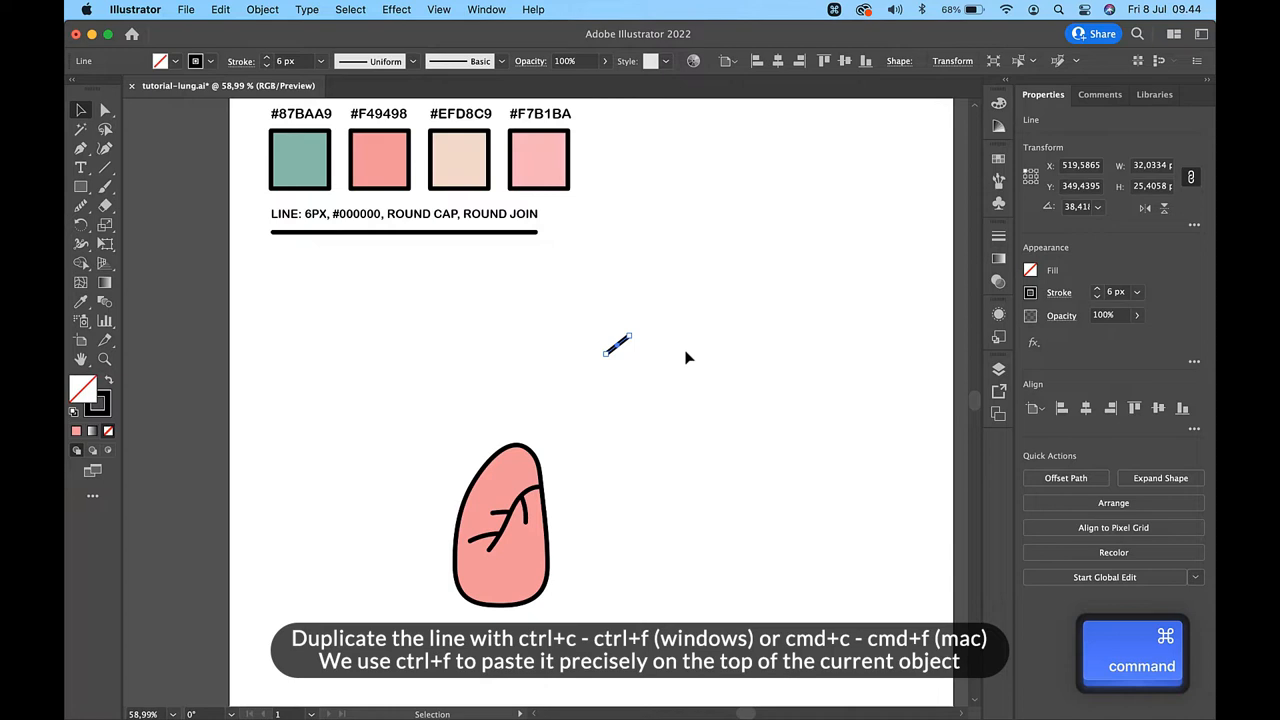
pyautogui.click(262, 9)
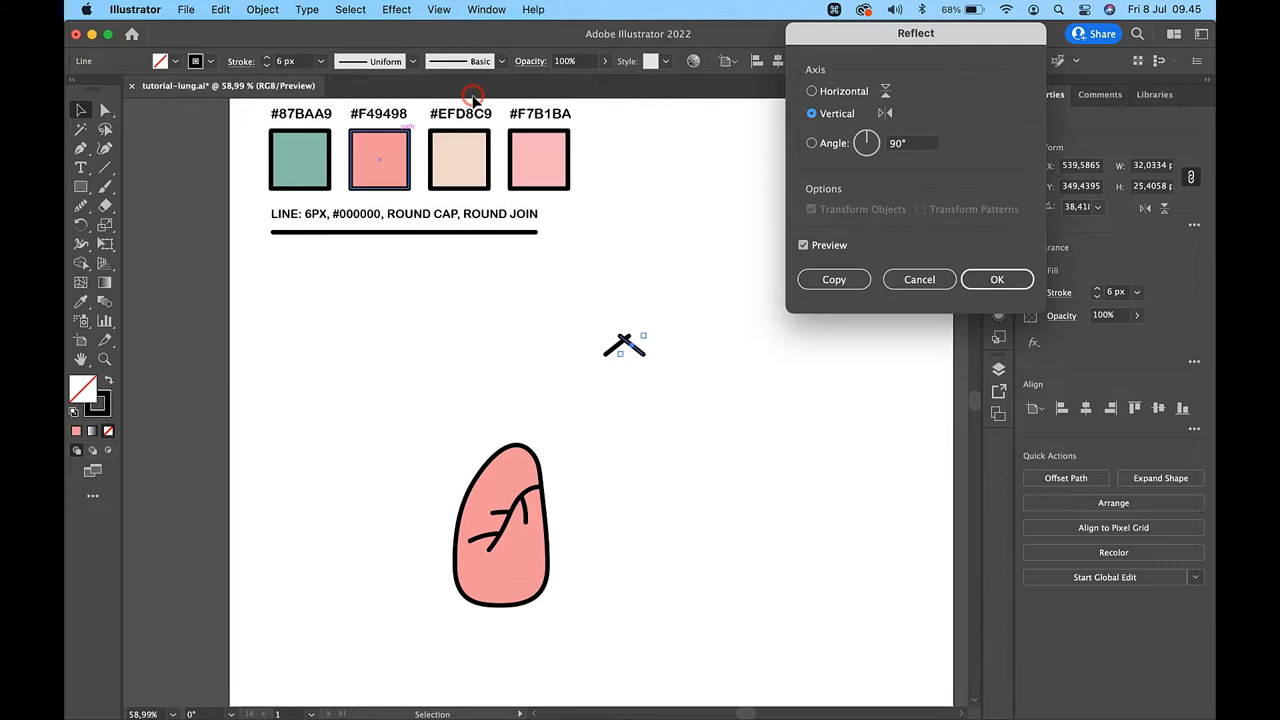
pyautogui.click(996, 279)
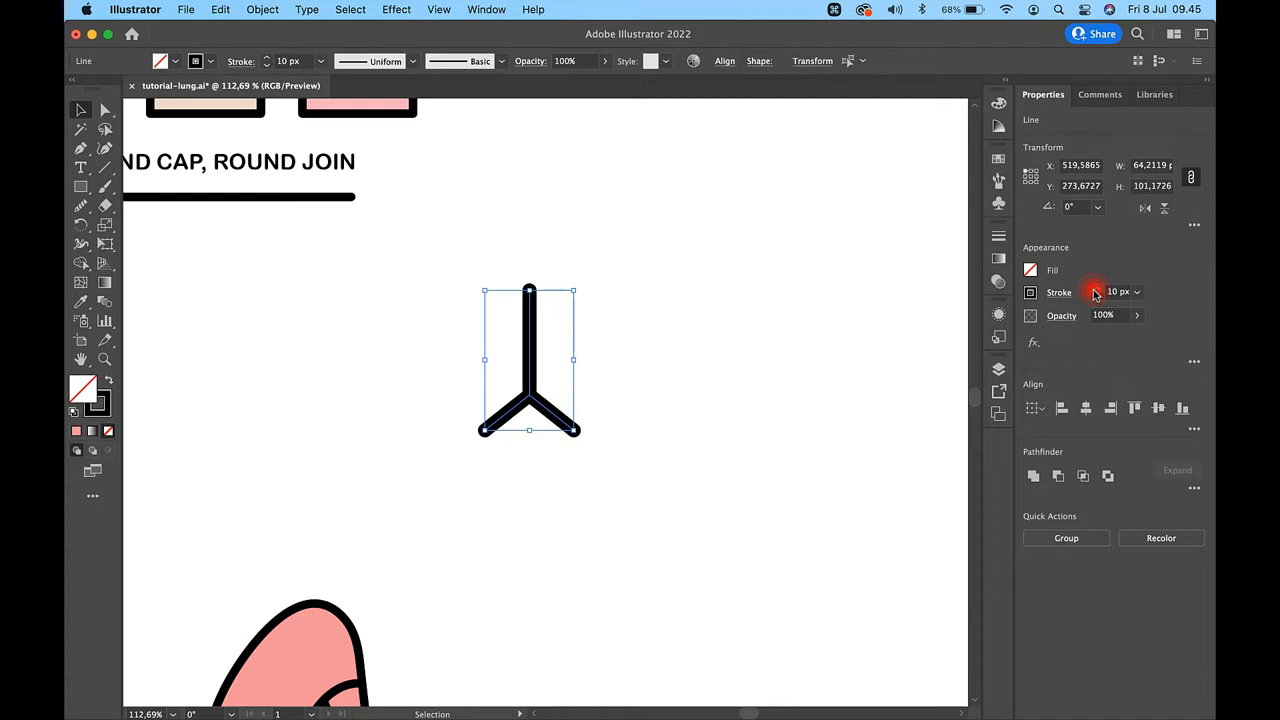
# Step: Thicken the Y-shaped trachea stroke to 16 px and expand it into filled shapes
pyautogui.click(1136, 292)
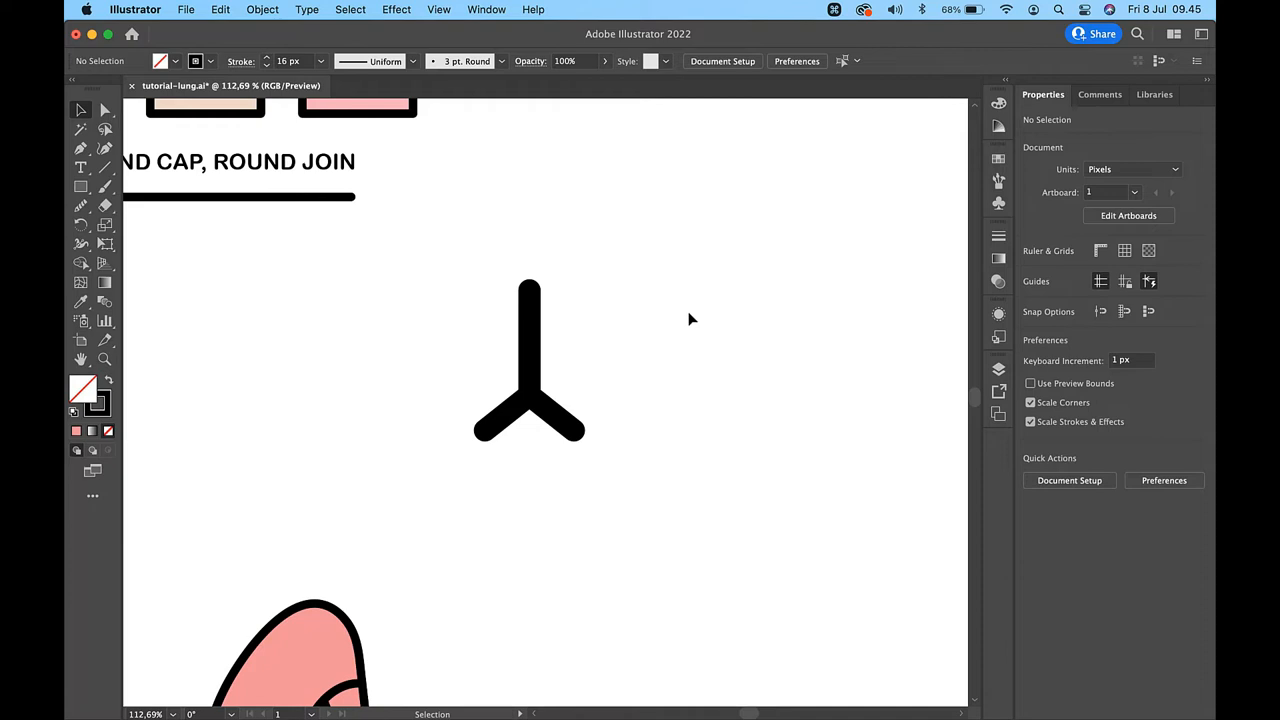
pyautogui.click(262, 9)
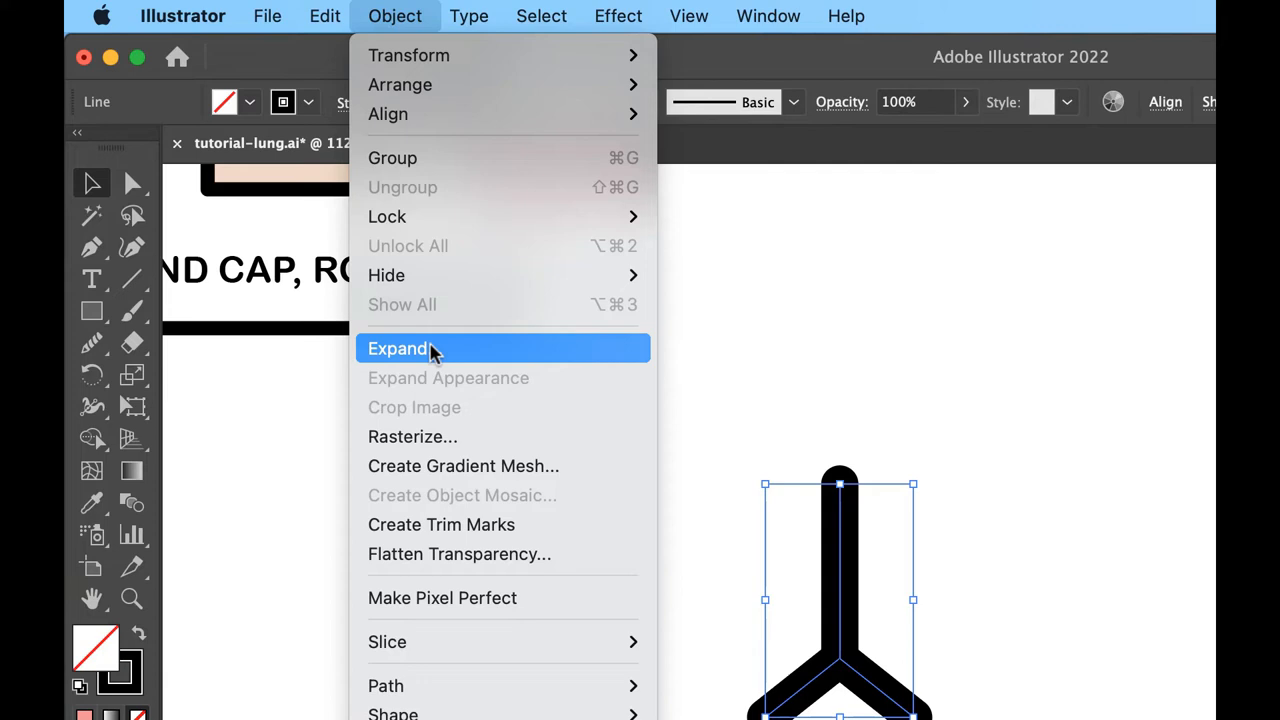
pyautogui.click(398, 348)
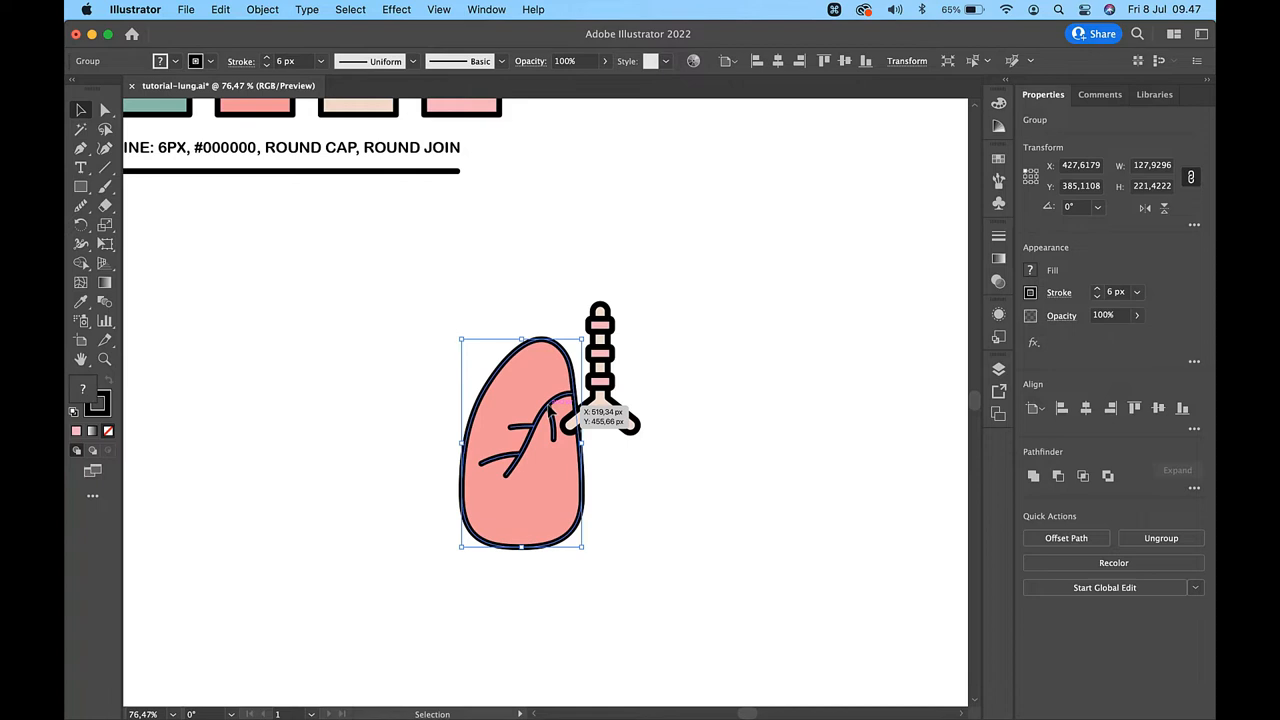
# Step: Duplicate the lung group and reflect the copy into a right lung
pyautogui.press('cmd+]')
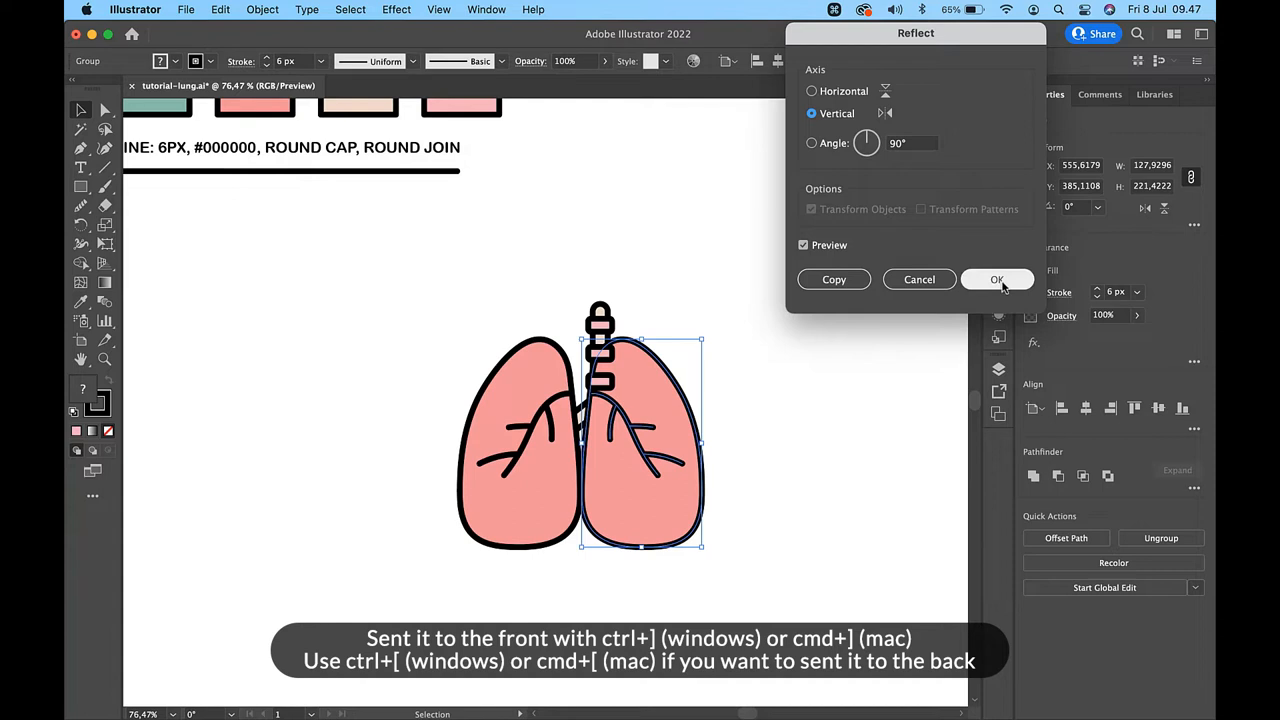
pyautogui.click(996, 279)
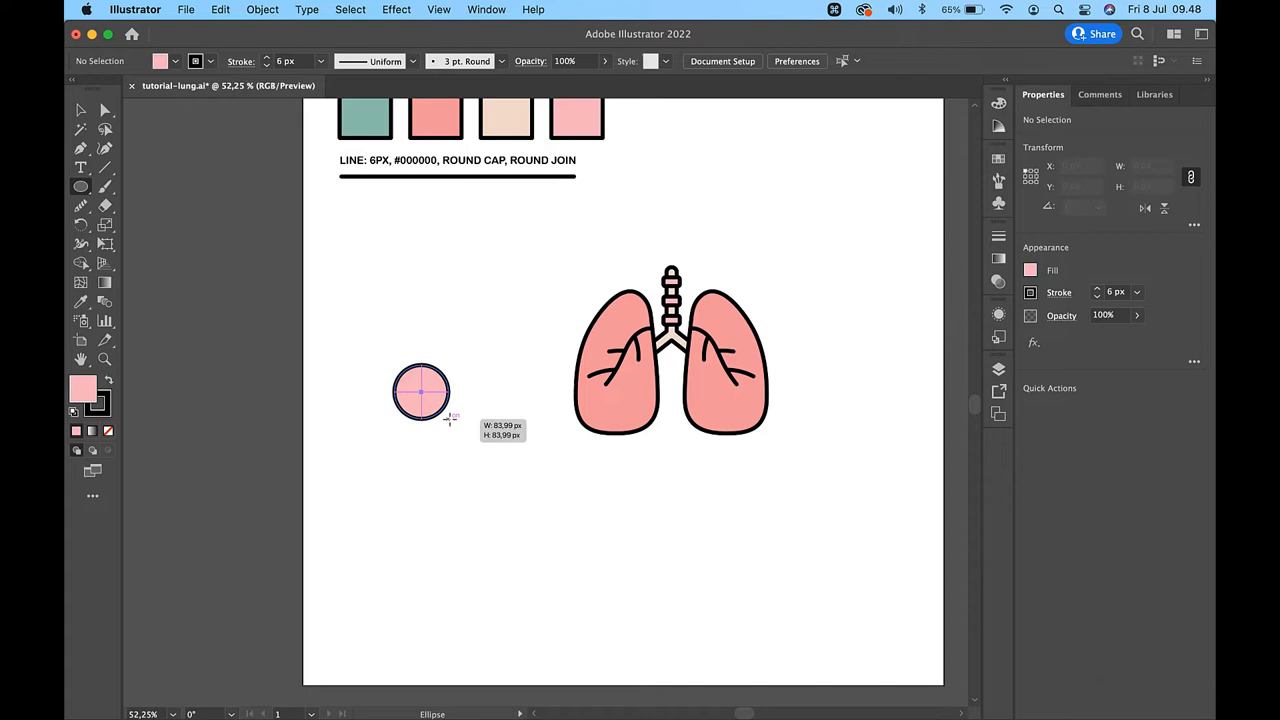
# Step: Draw the pink virus-body circle and select the spike's round tip
pyautogui.click(80, 187)
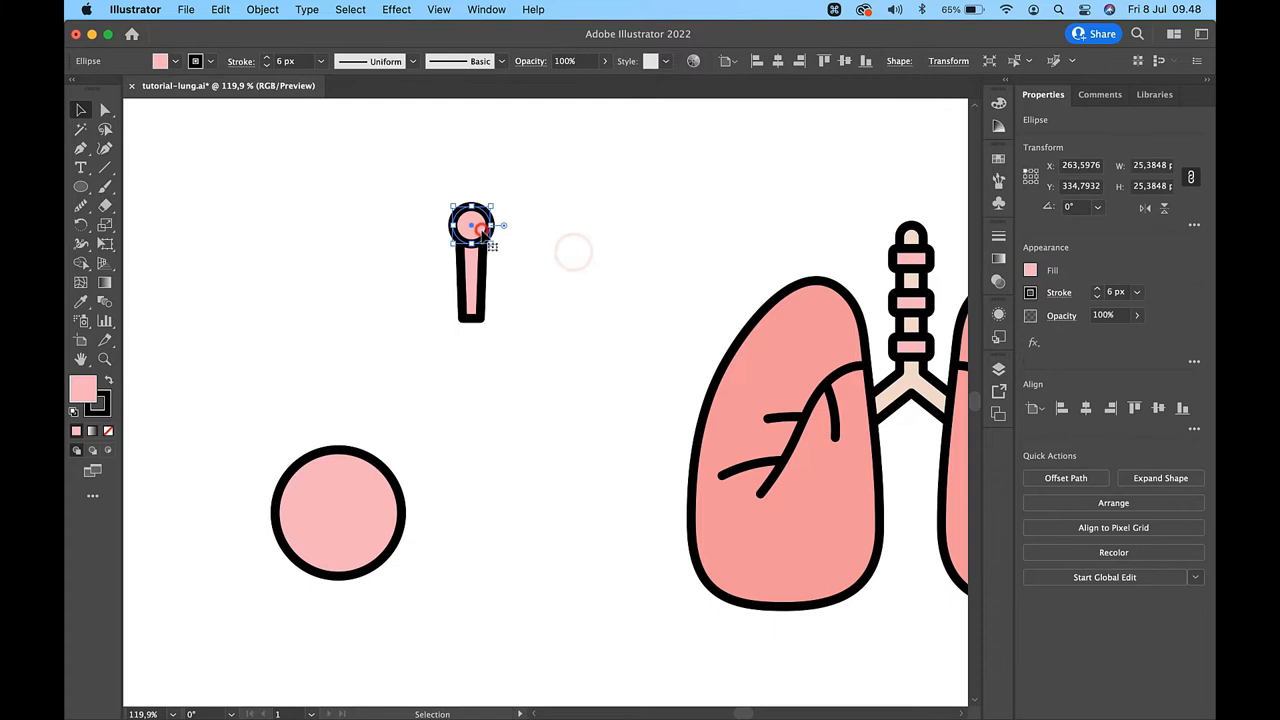
pyautogui.click(80, 110)
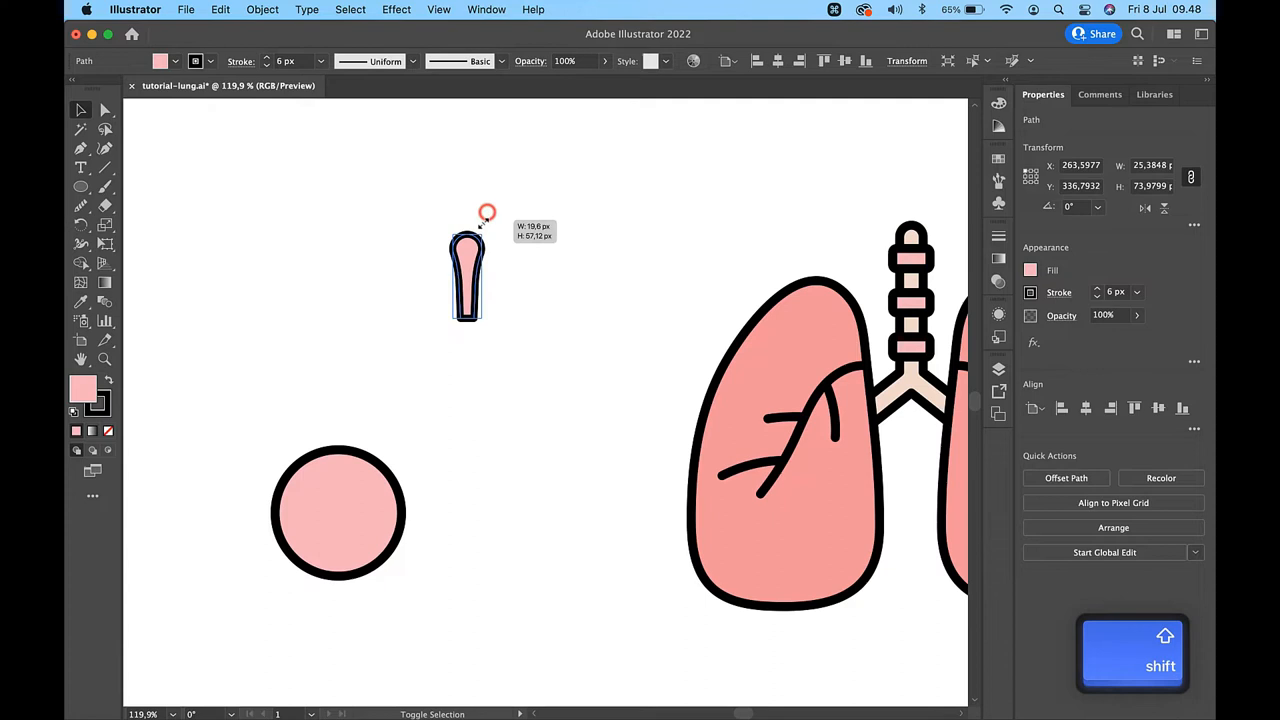
# Step: Shrink the pink spike proportionally so it fits atop the circle
pyautogui.moveTo(467, 265); pyautogui.dragTo(338, 415)
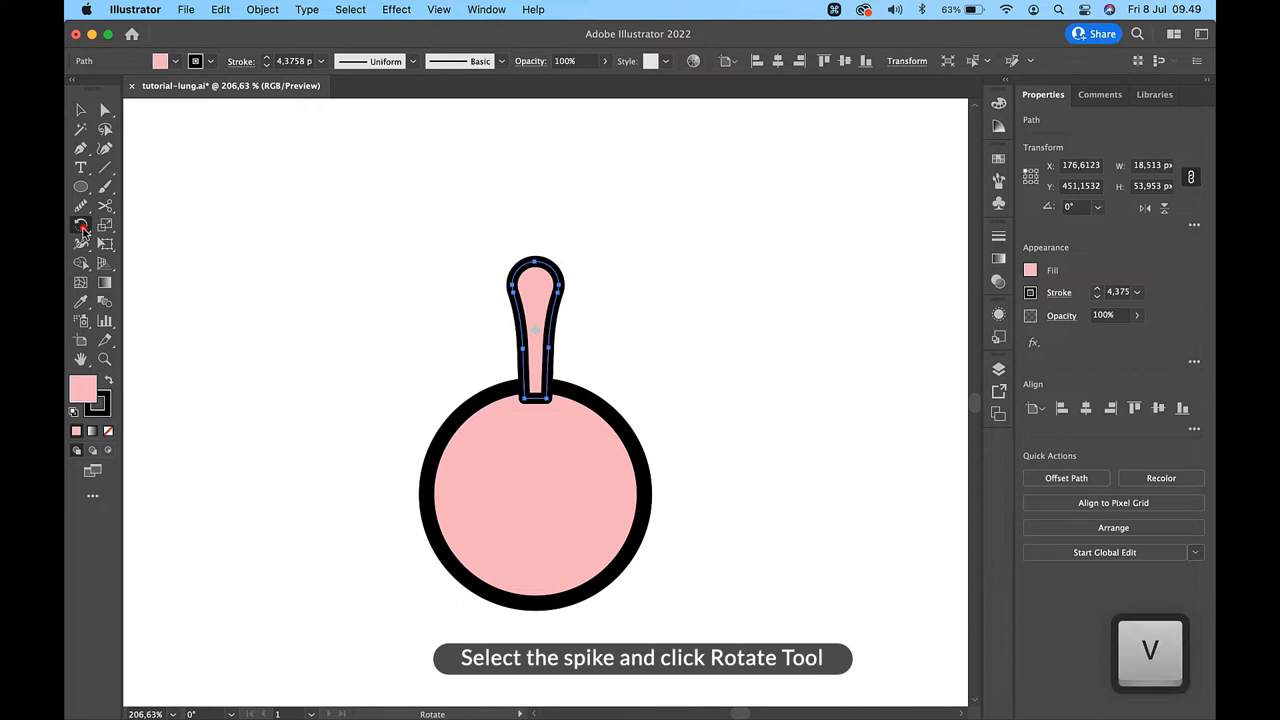
# Step: Rotate copies of the spike around the circle's centre, entering a 360/8 angle
pyautogui.click(82, 225)
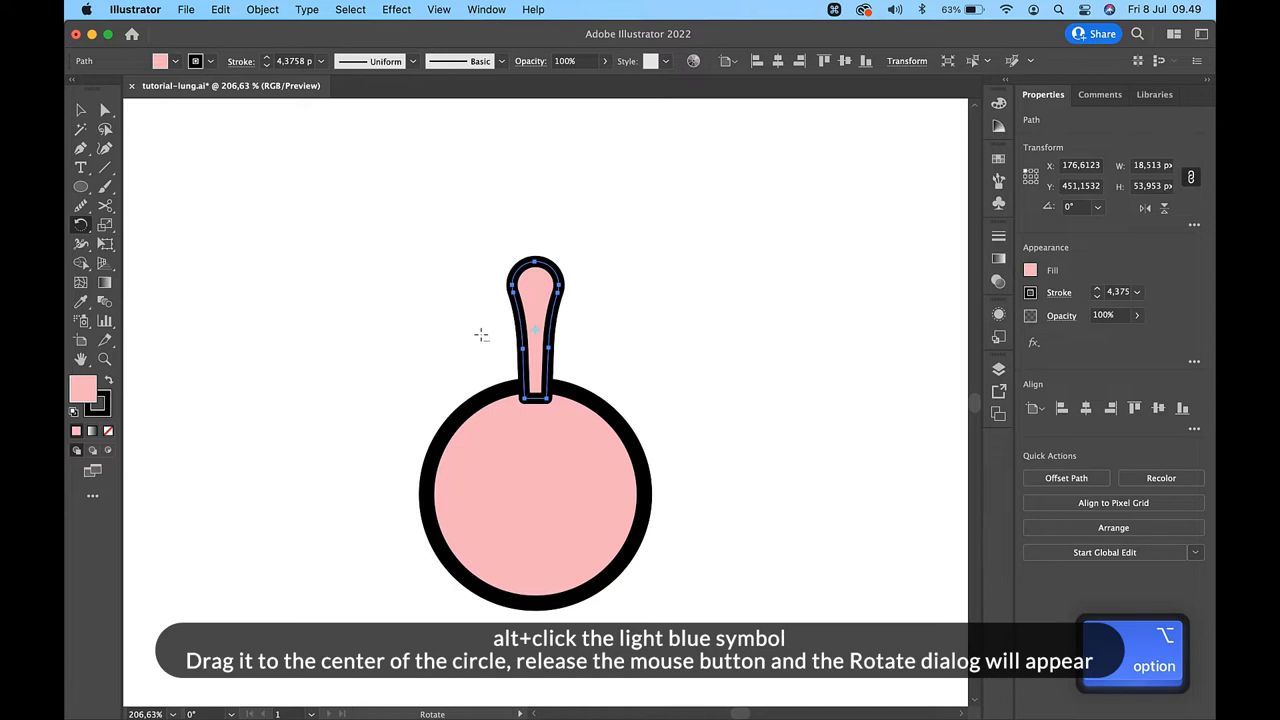
pyautogui.moveTo(535, 331); pyautogui.dragTo(537, 491)
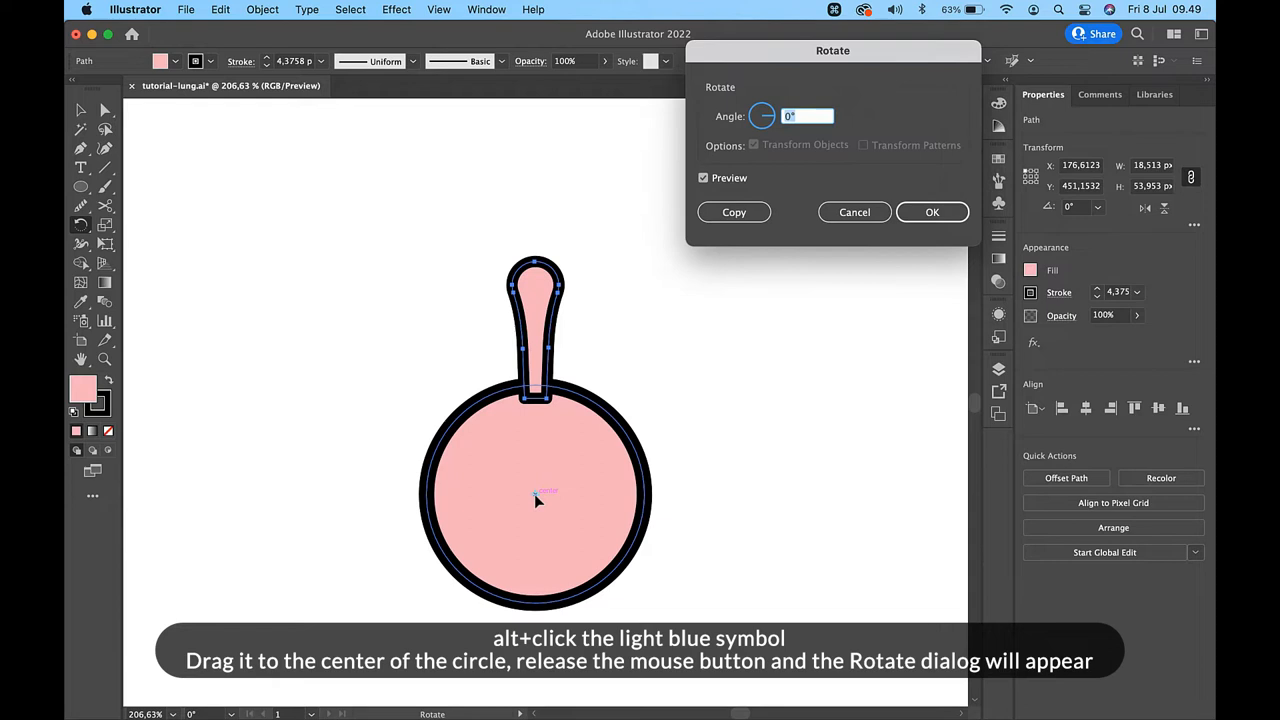
pyautogui.write('360/')
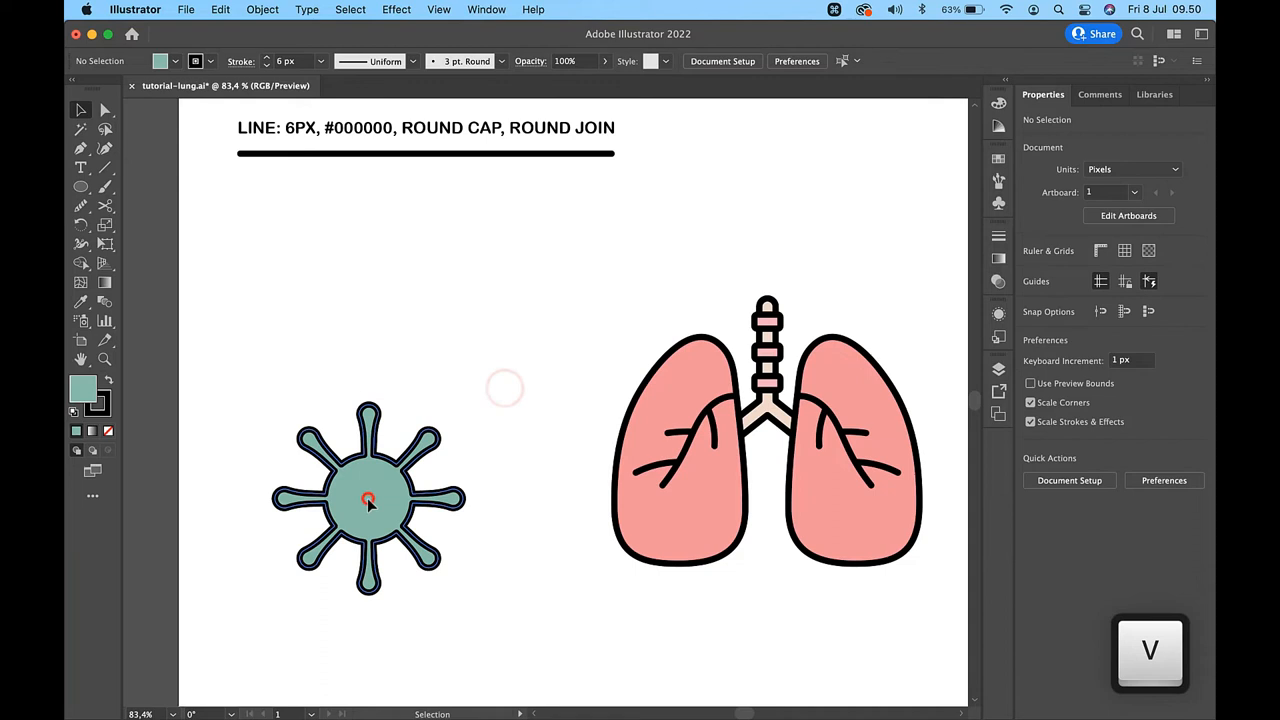
# Step: Move the virus over the lungs' base and scale it down from its centre
pyautogui.moveTo(368, 500); pyautogui.dragTo(767, 537)
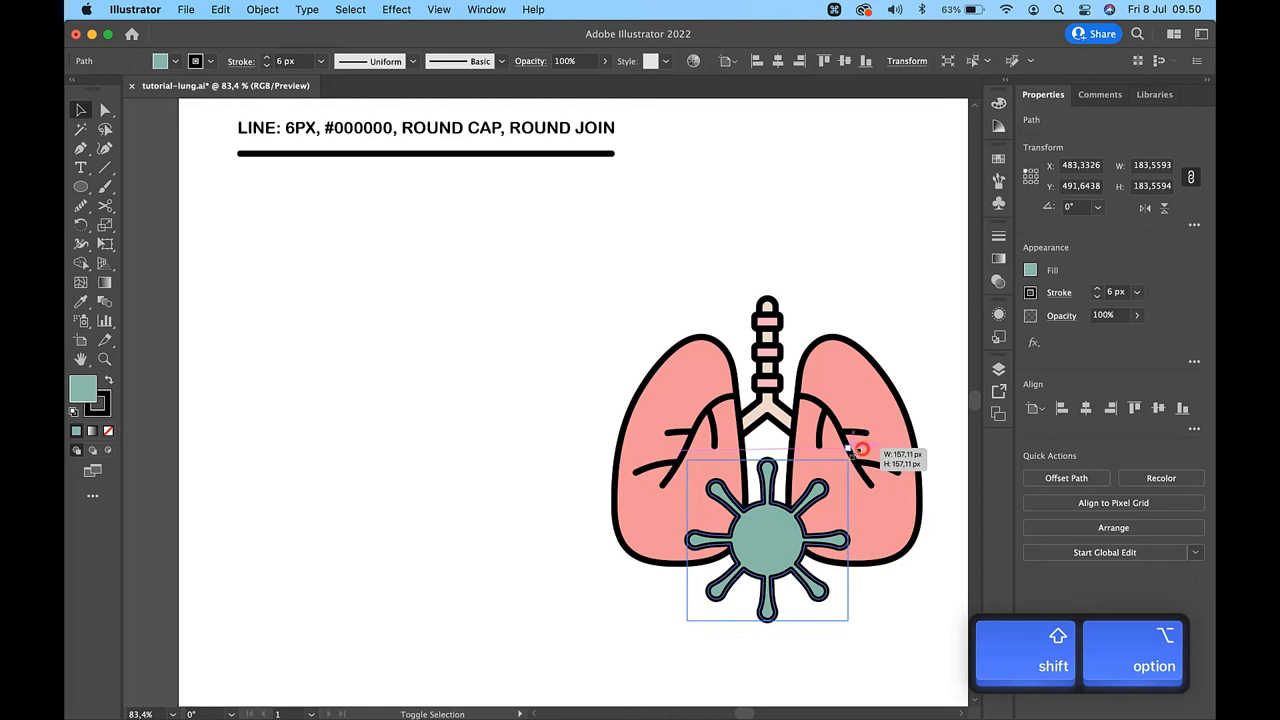
pyautogui.moveTo(860, 450); pyautogui.dragTo(847, 465)
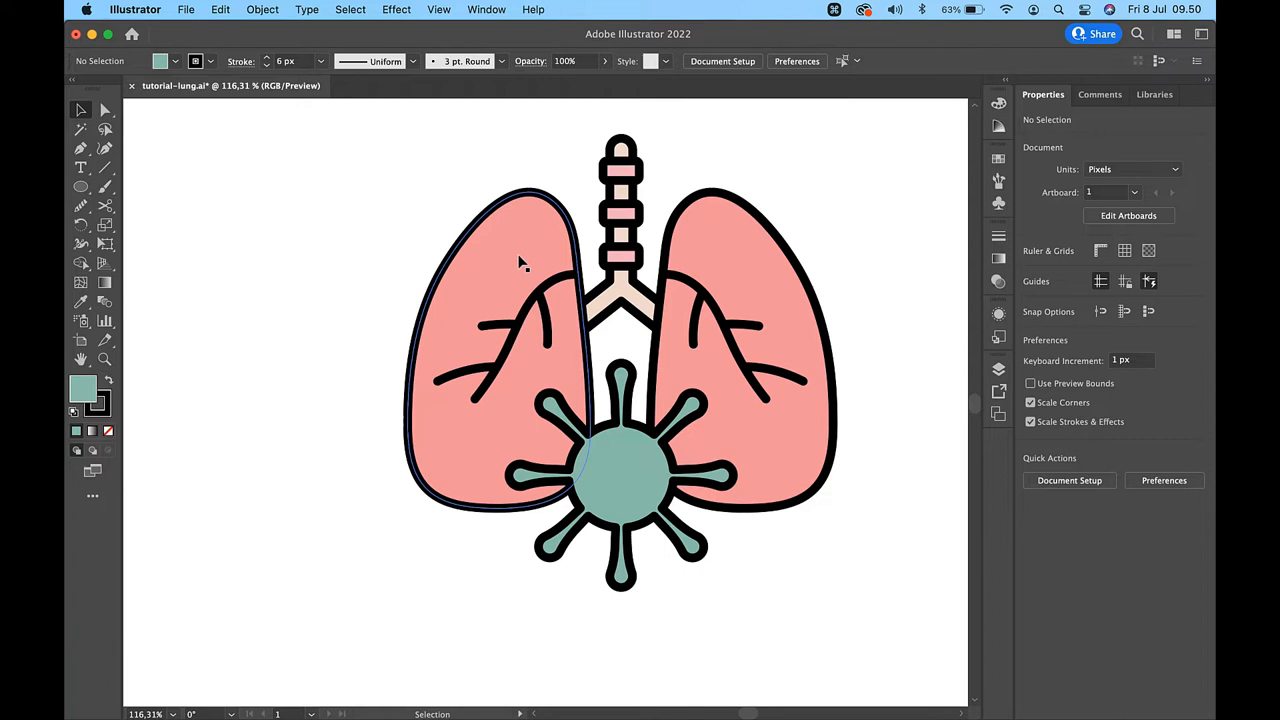
# Step: Open the context menu on the left lung to arrange the light pink highlight
pyautogui.rightClick(520, 260)
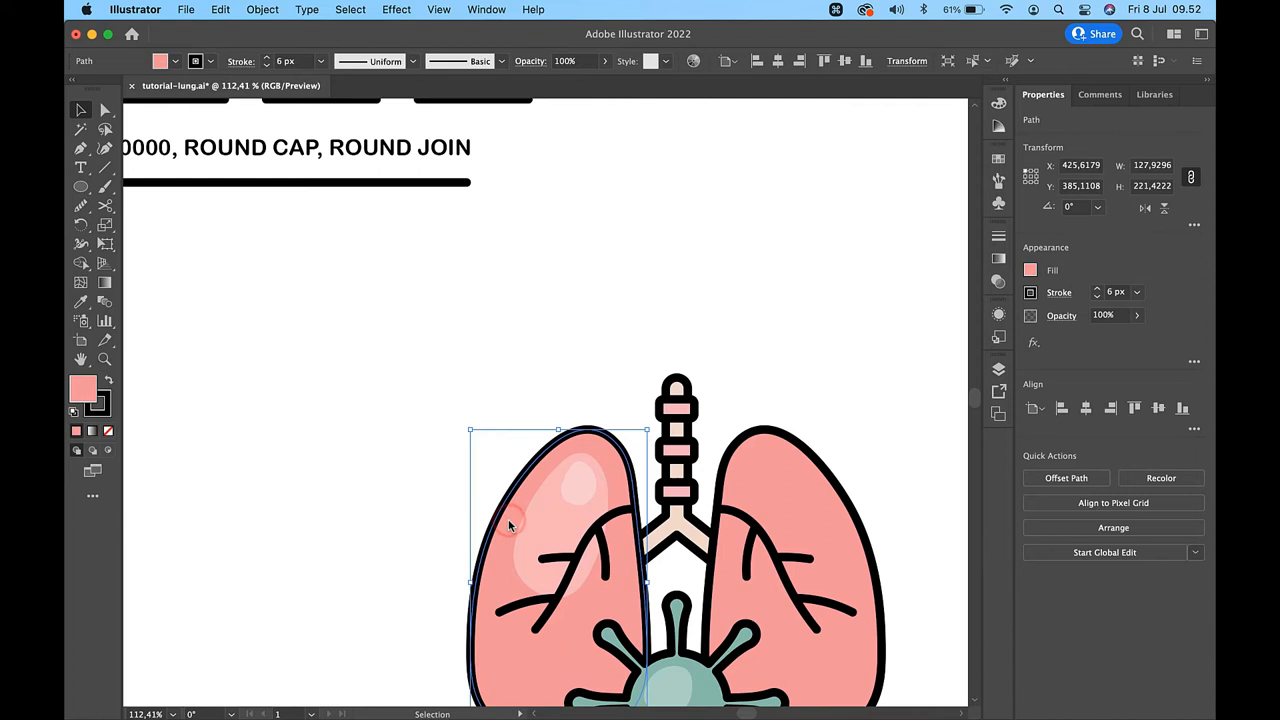
# Step: Offset the left lung's outline by -12 px to create an inset inner copy
pyautogui.click(262, 9)
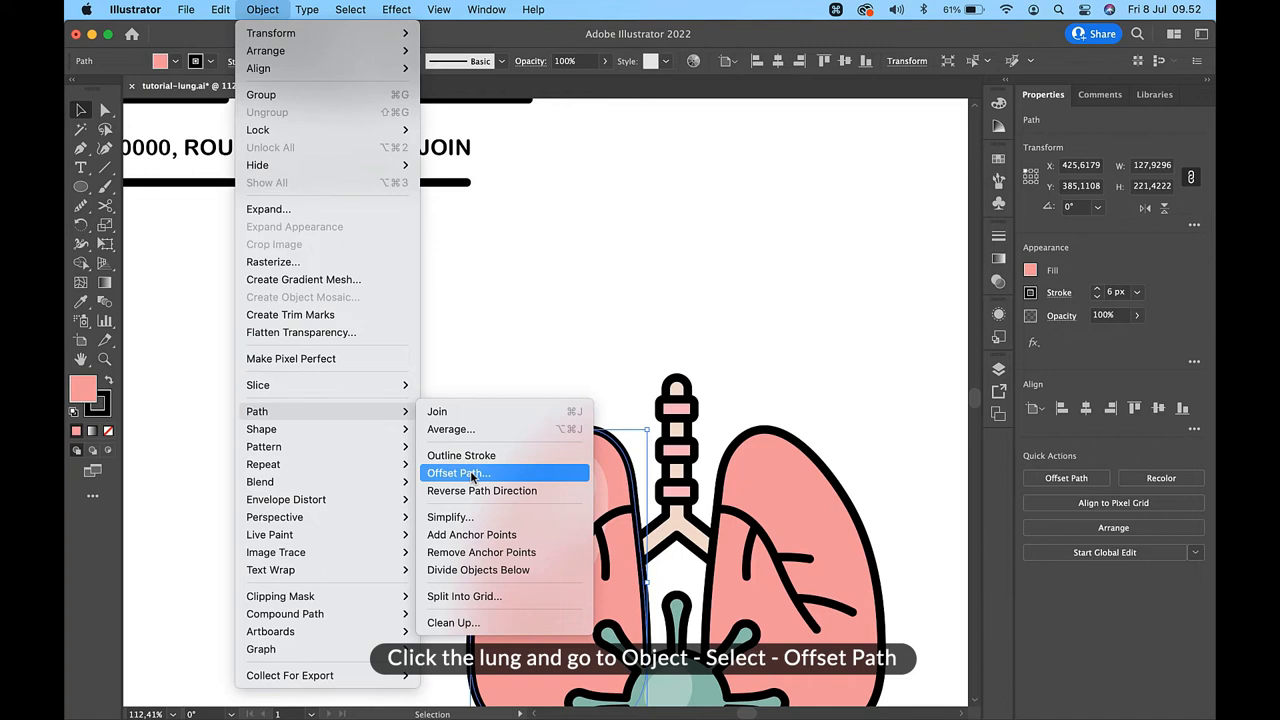
pyautogui.click(458, 472)
pyautogui.write('-12')
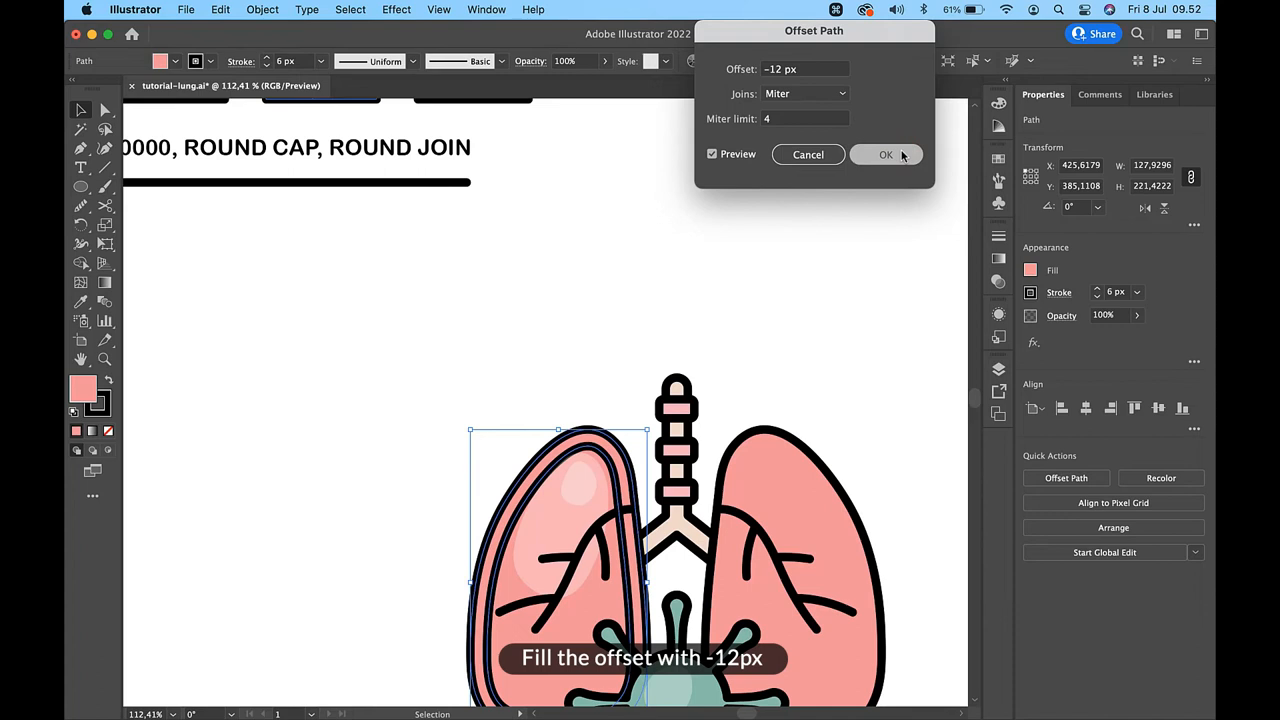
pyautogui.click(885, 154)
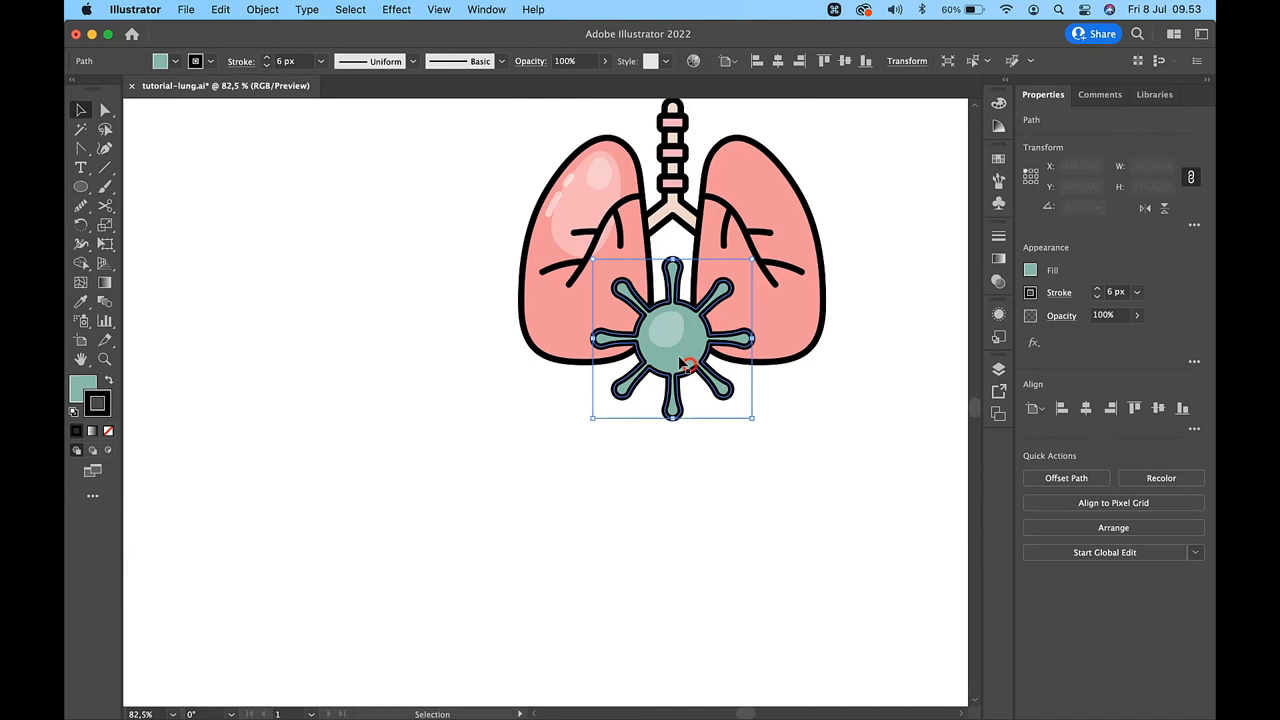
pyautogui.press('return')
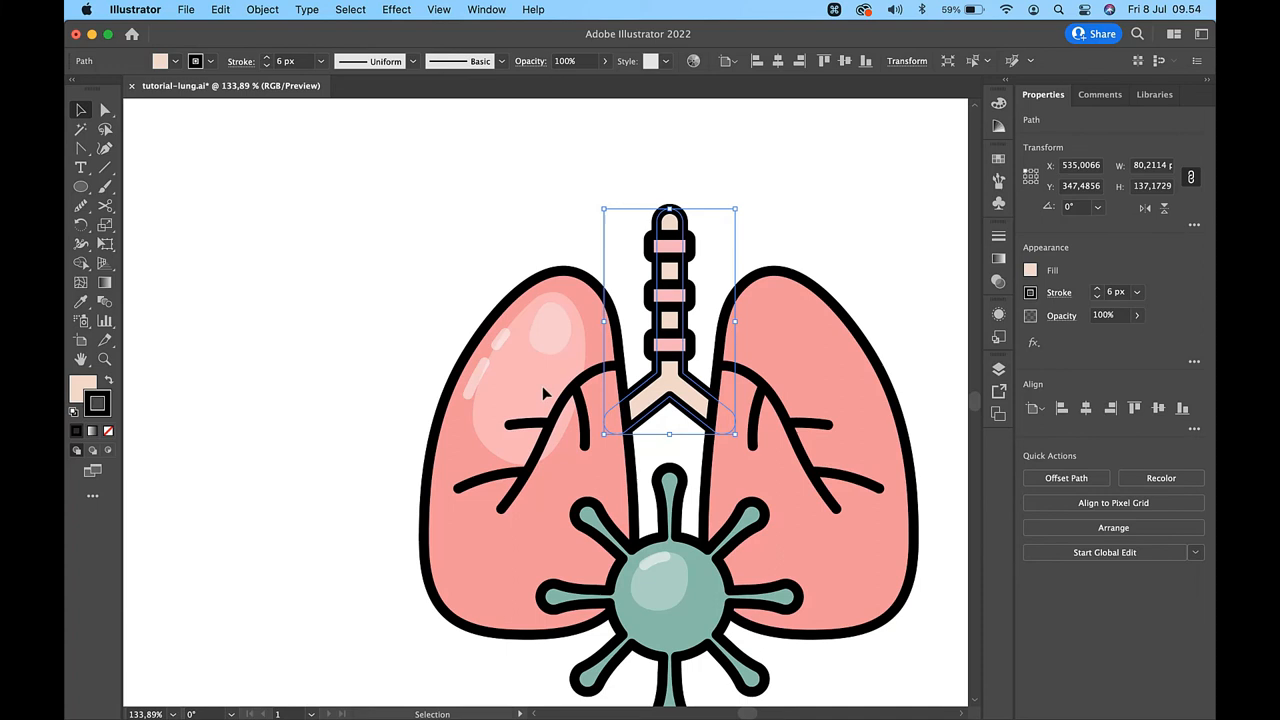
# Step: Set the trachea tube's stroke to None, keeping the rings outlined
pyautogui.click(108, 431)
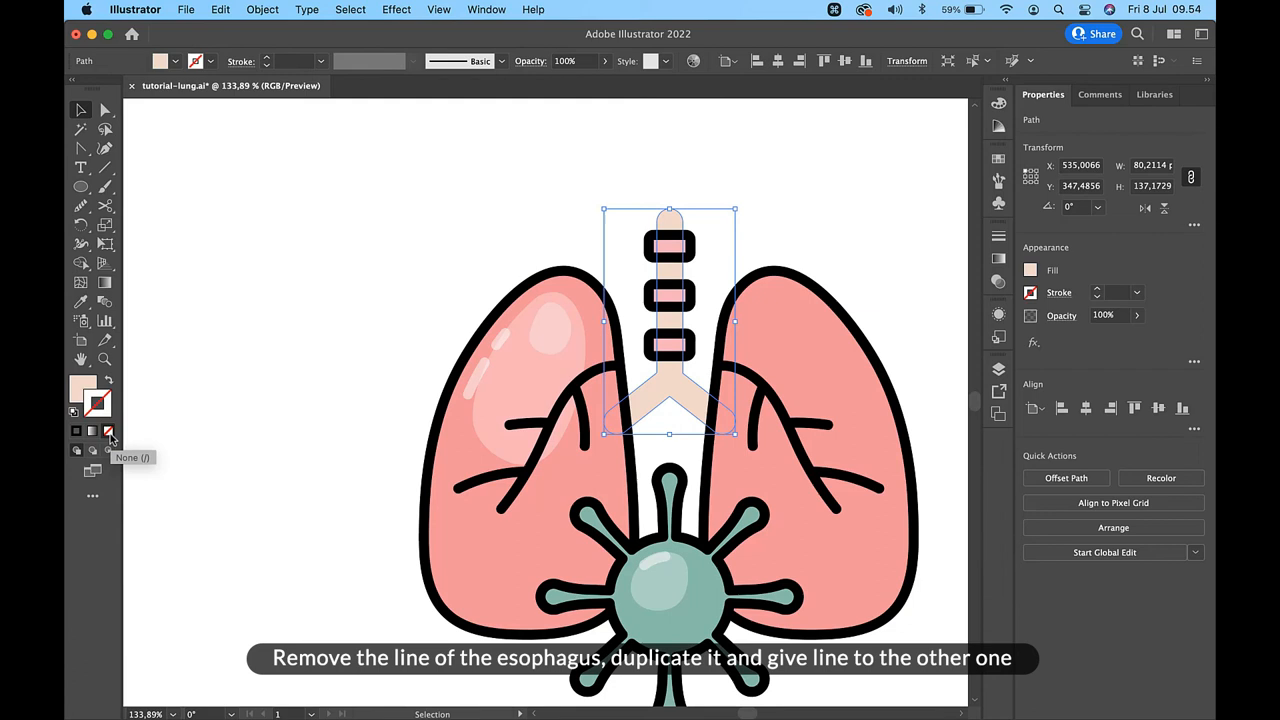